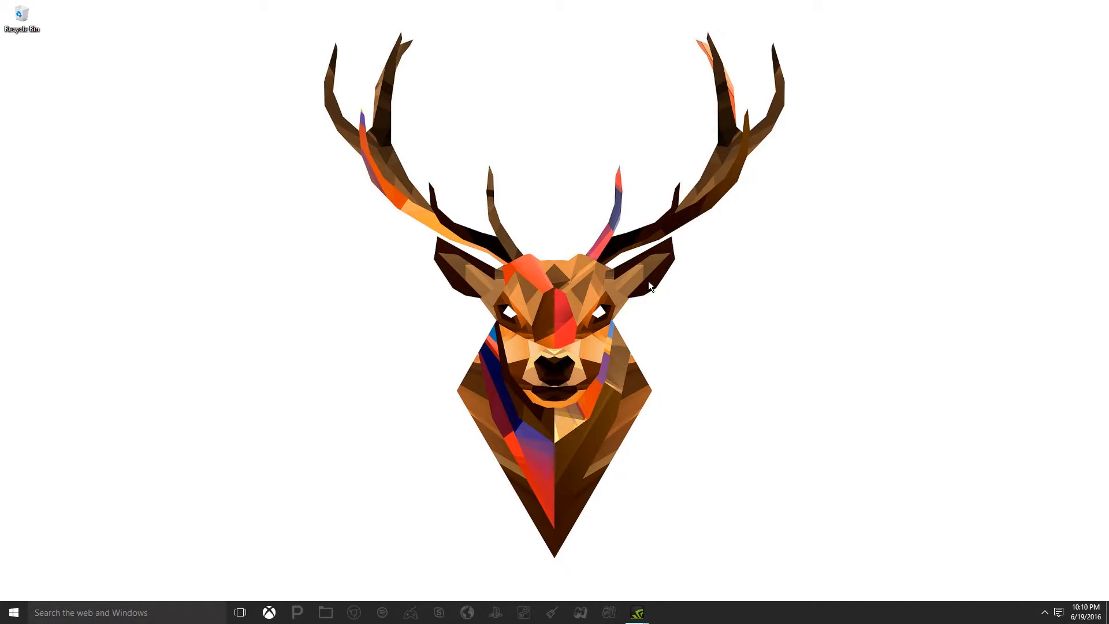
{"action": "mouse_move", "coordinate": [644, 296]}
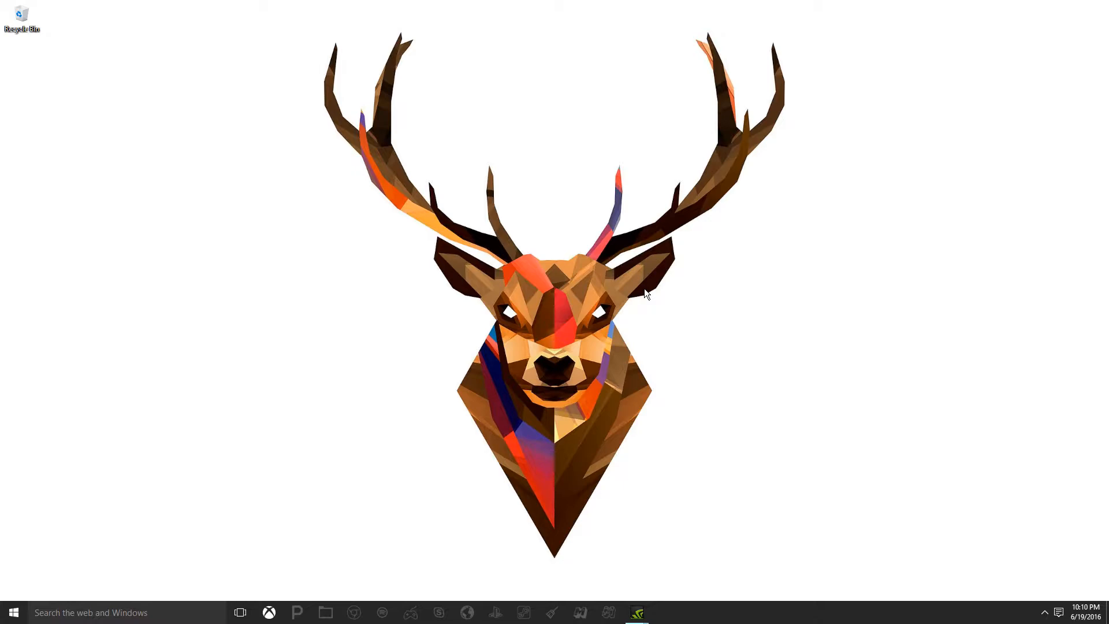
{"action": "mouse_move", "coordinate": [583, 265]}
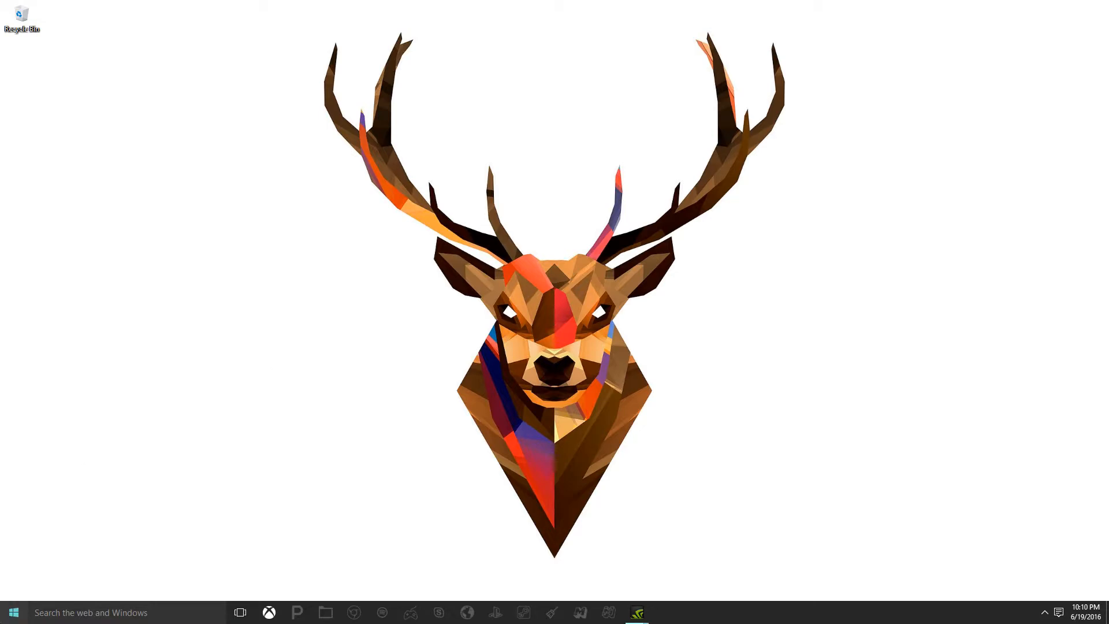
Step: Search Start for 'Minecraft' and bring up the desktop app's context actions
{"action": "left_click", "coordinate": [11, 612]}
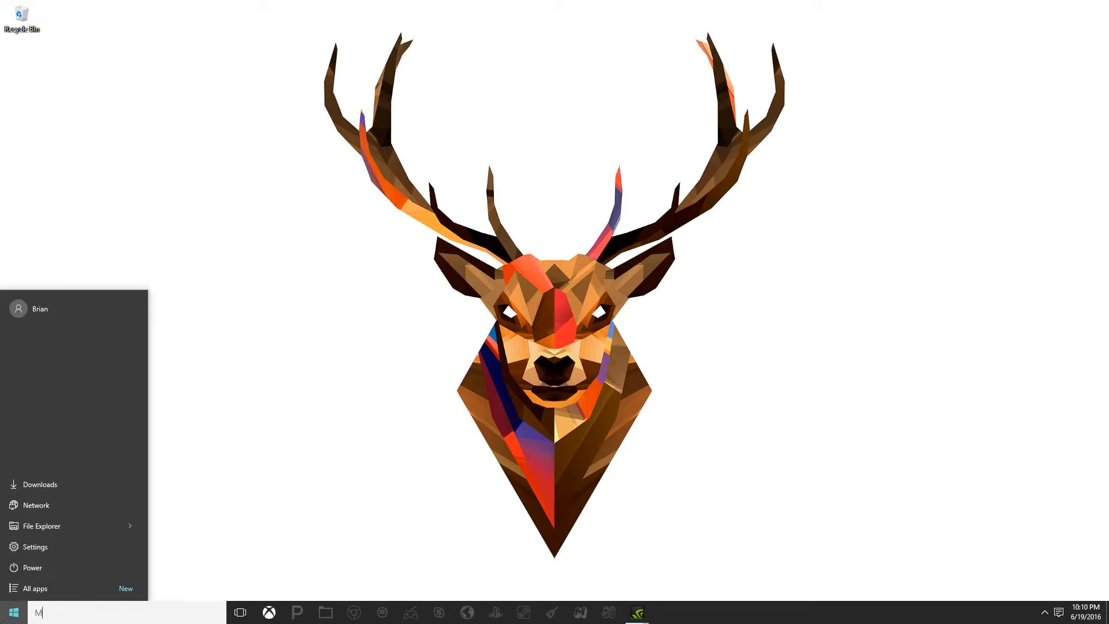
{"action": "type", "text": "inecraft"}
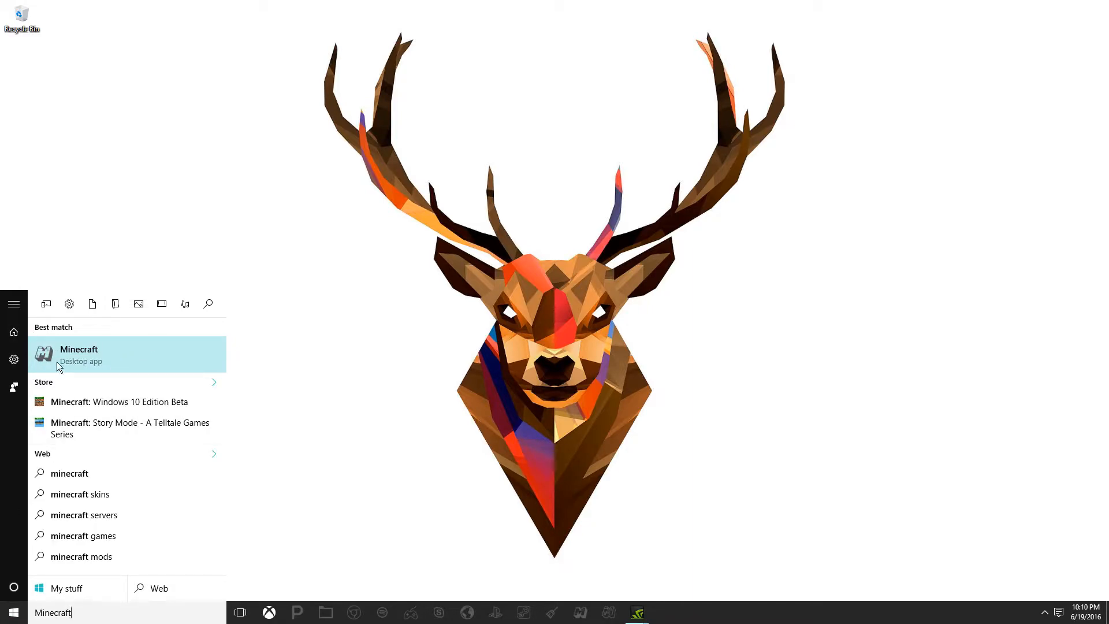
{"action": "mouse_move", "coordinate": [74, 369]}
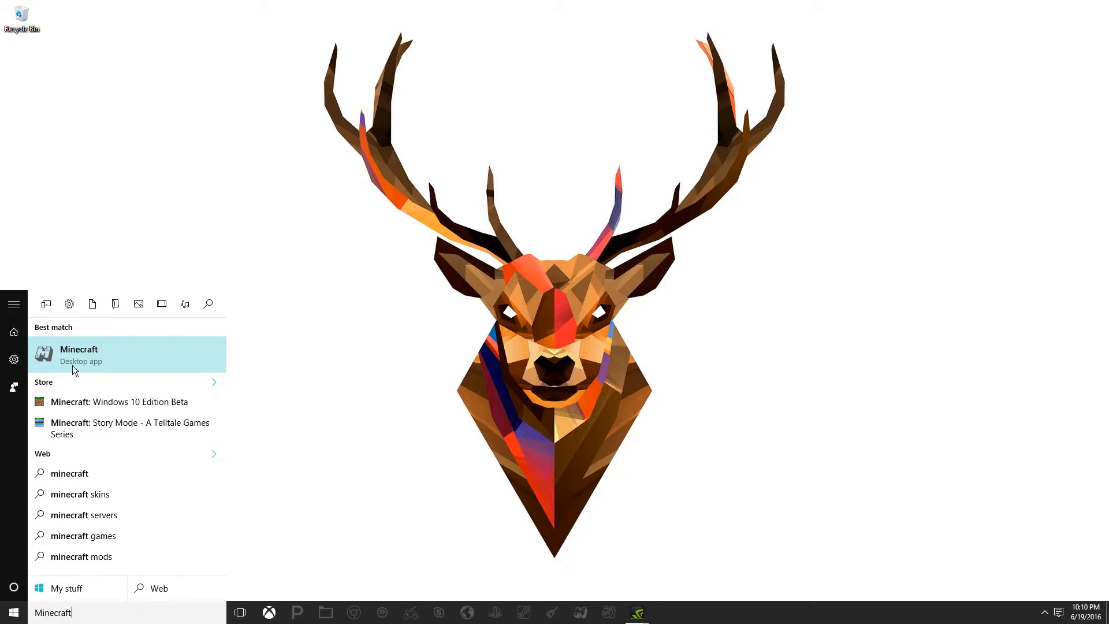
{"action": "mouse_move", "coordinate": [78, 391]}
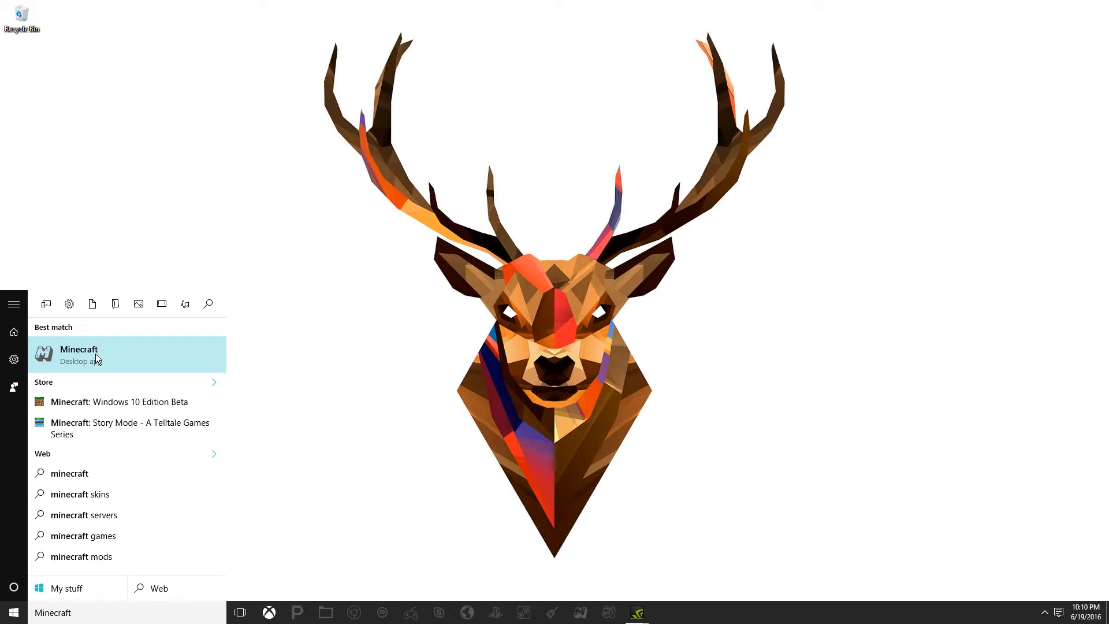
{"action": "right_click", "coordinate": [97, 358]}
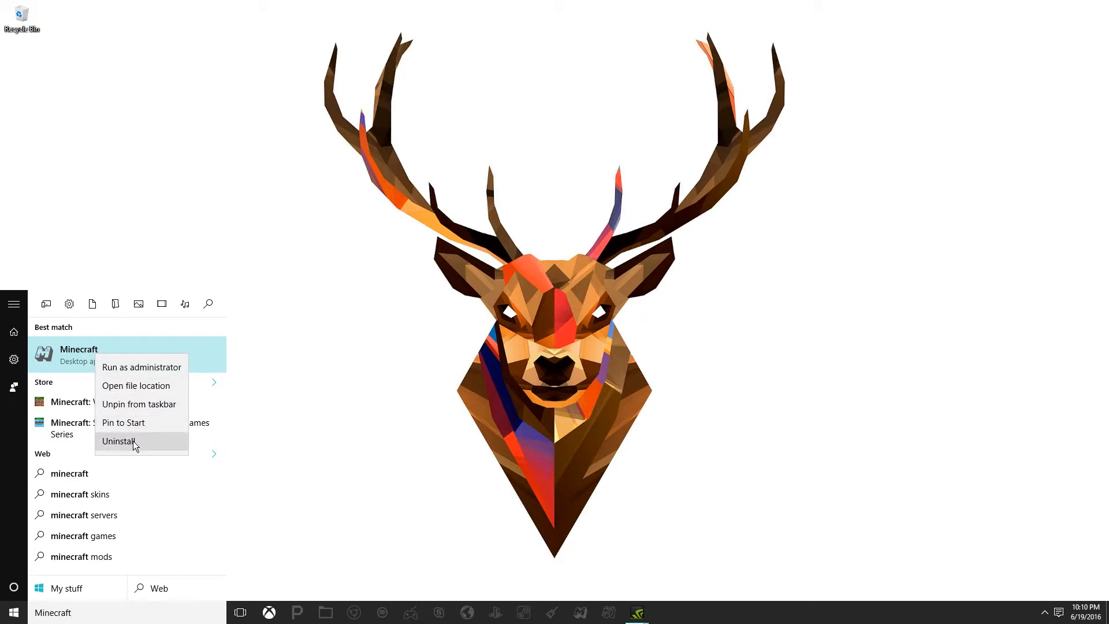
Step: Go to Programs and Features, maximize it and locate the Minecraft entry
{"action": "left_click", "coordinate": [119, 441]}
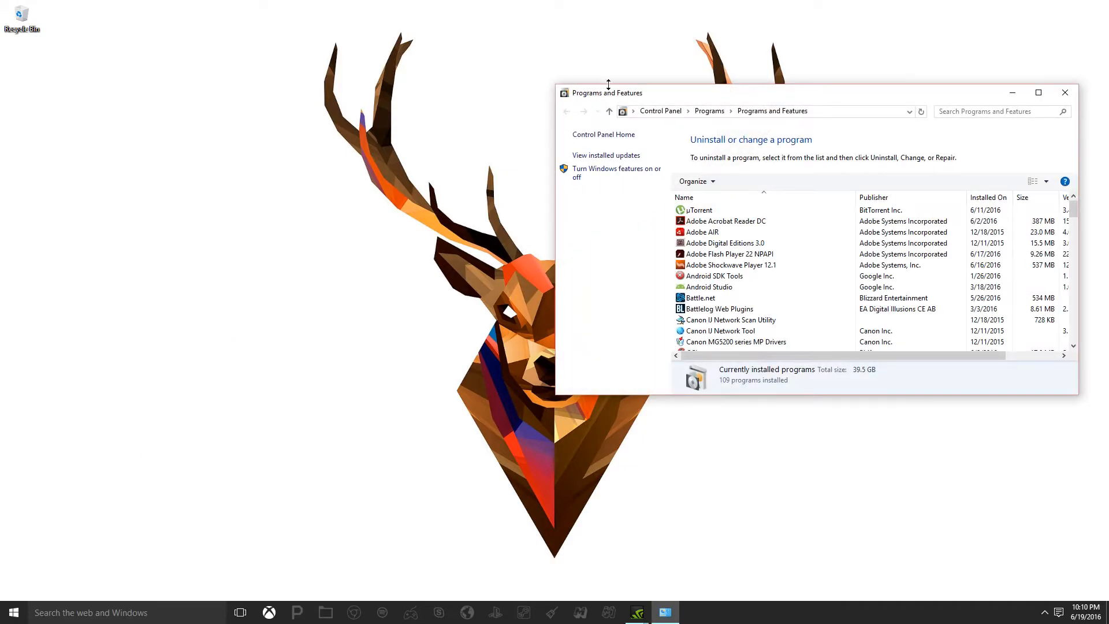
{"action": "left_click", "coordinate": [730, 266]}
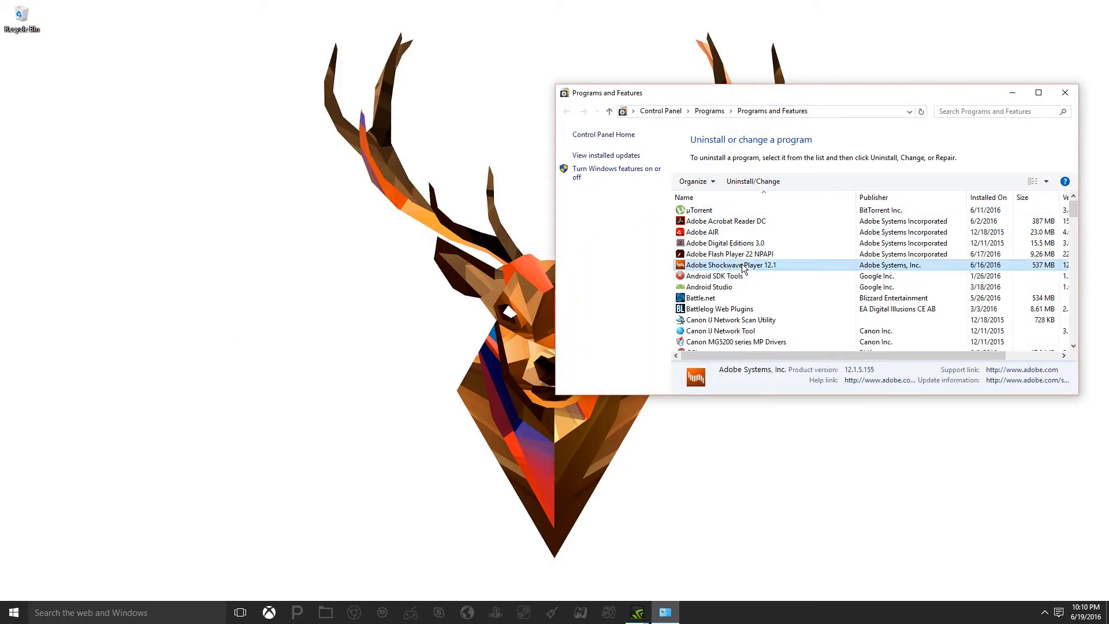
{"action": "scroll", "scroll_direction": "down", "scroll_amount": 3}
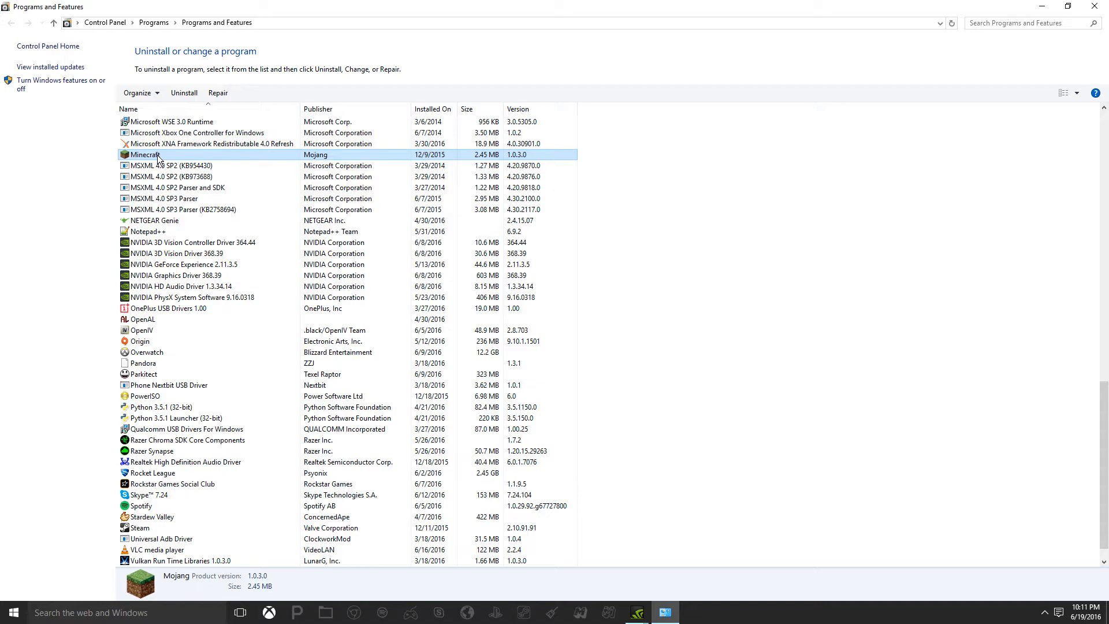
Step: Uninstall Minecraft from the programs list, allowing the removal in User Account Control
{"action": "right_click", "coordinate": [160, 157]}
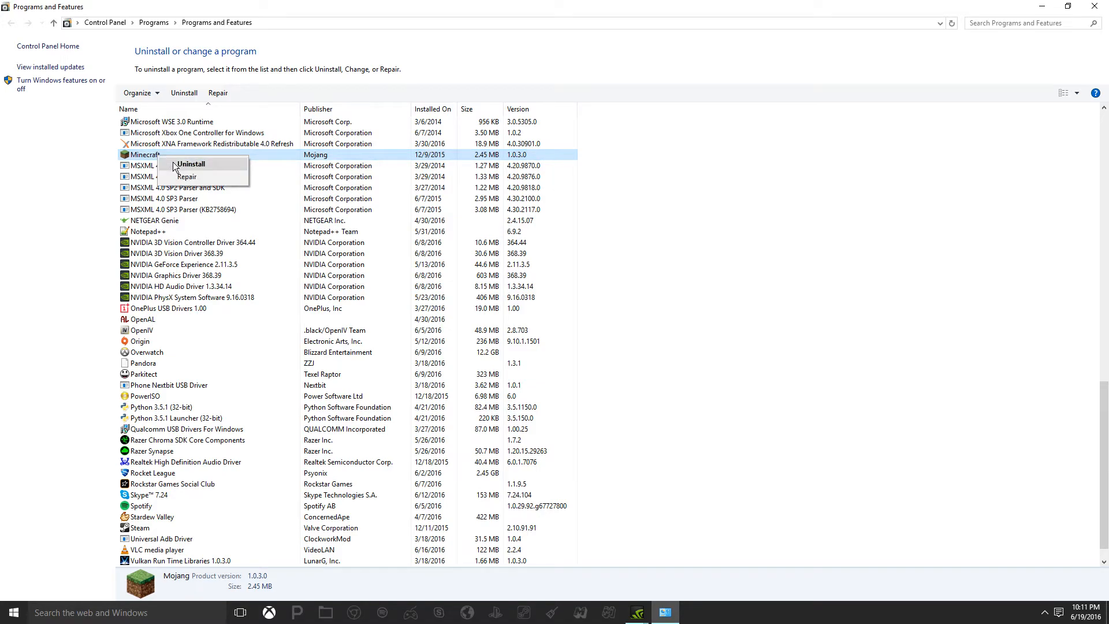
{"action": "left_click", "coordinate": [192, 164]}
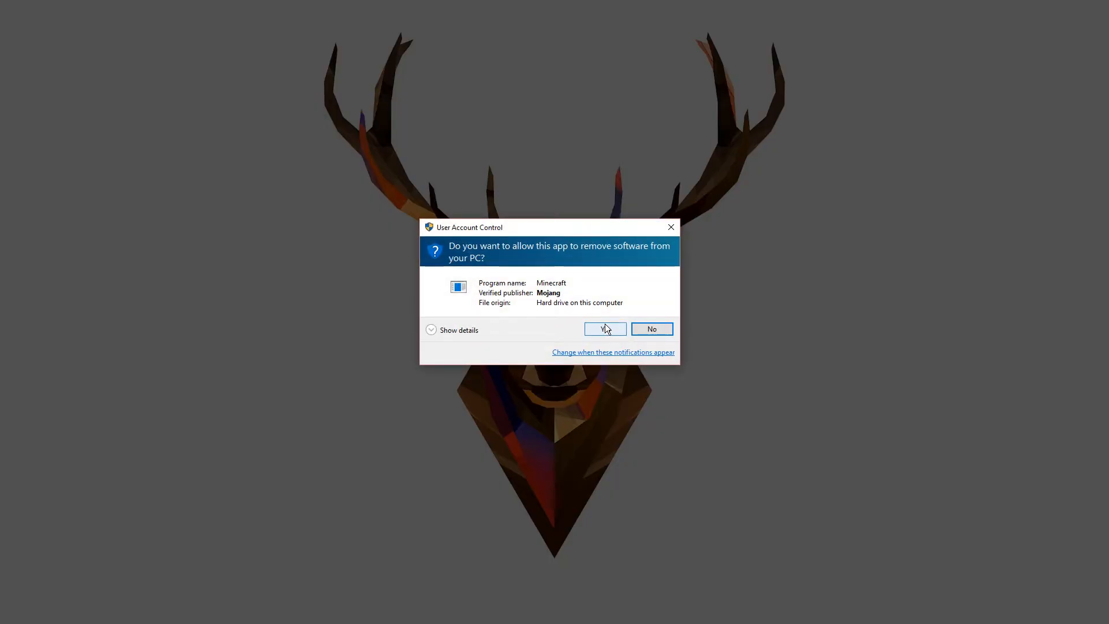
{"action": "left_click", "coordinate": [605, 328]}
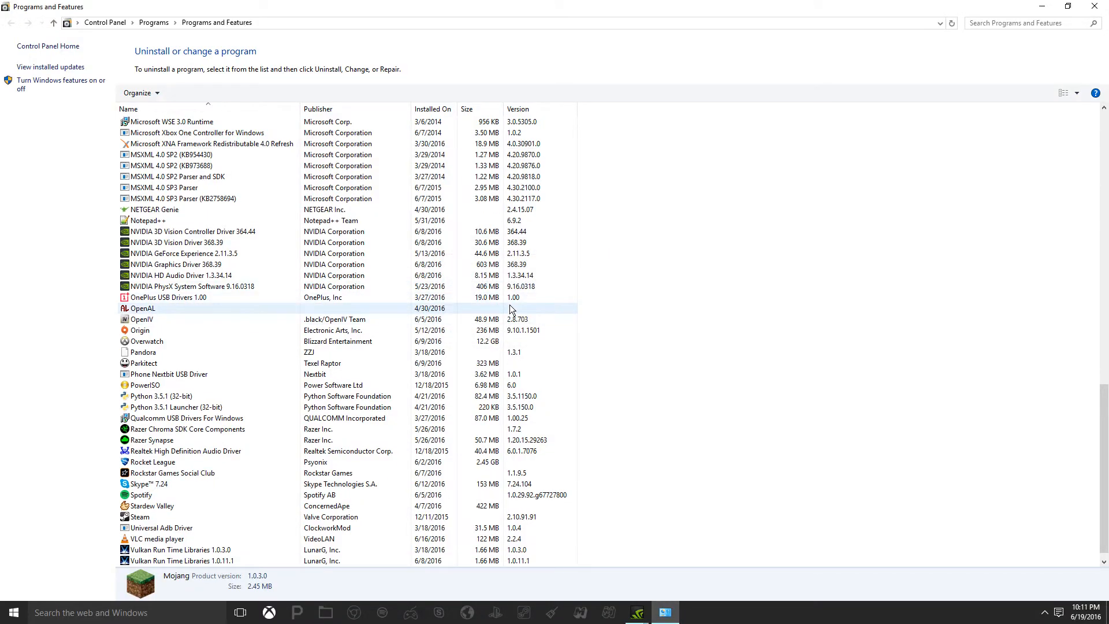
{"action": "left_click", "coordinate": [9, 612]}
{"action": "type", "text": "Mine"}
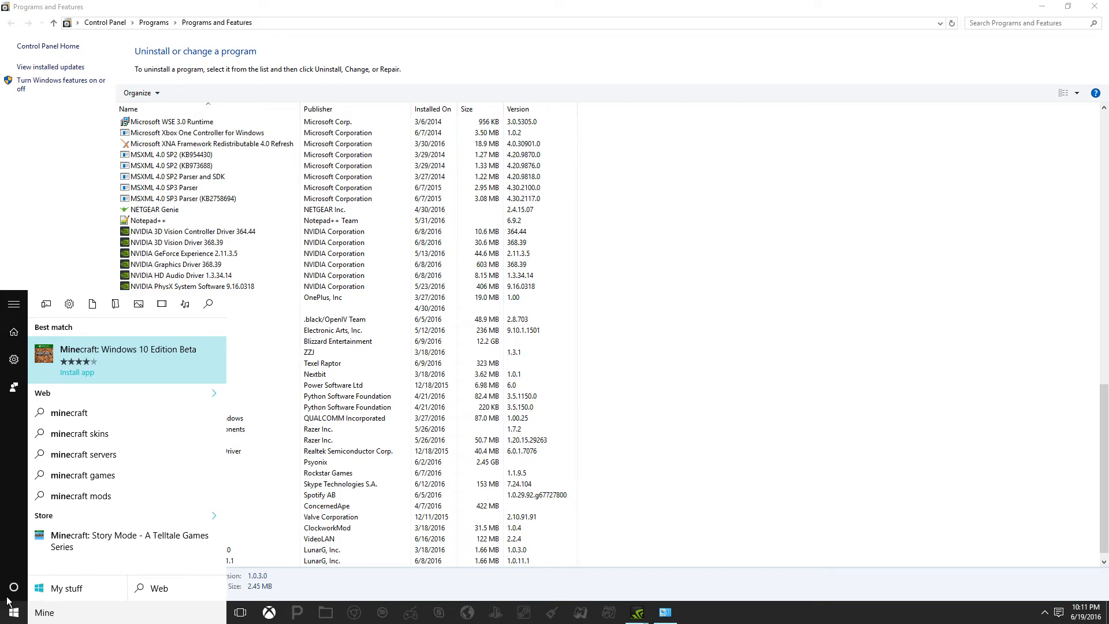
{"action": "mouse_move", "coordinate": [578, 617]}
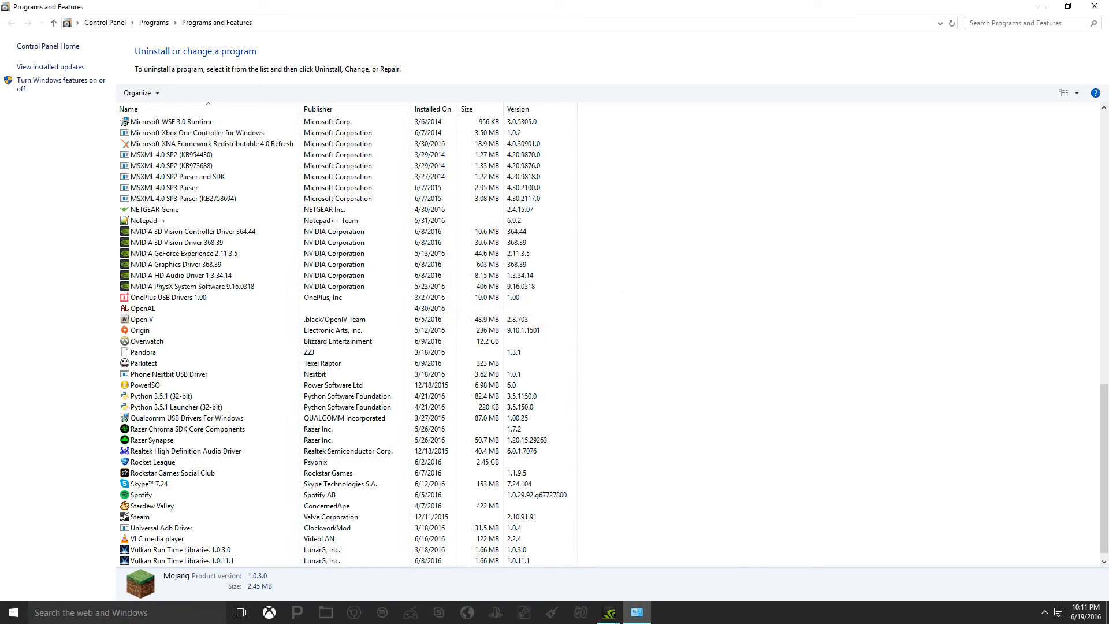
Step: Close the Programs and Features window after confirming Minecraft is gone from Start search
{"action": "left_click", "coordinate": [1091, 5]}
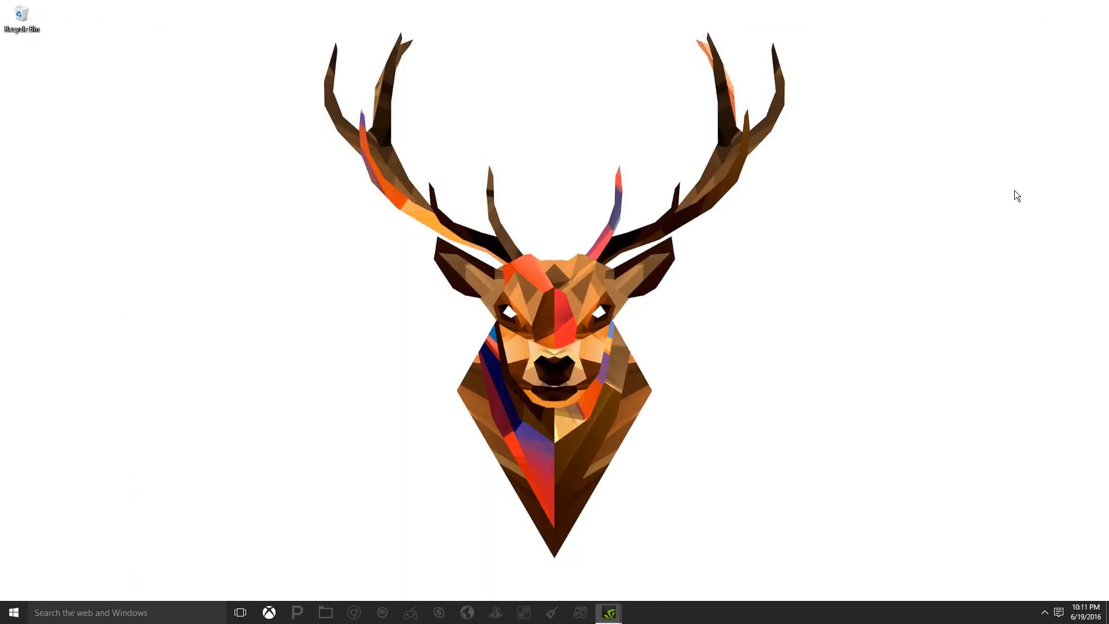